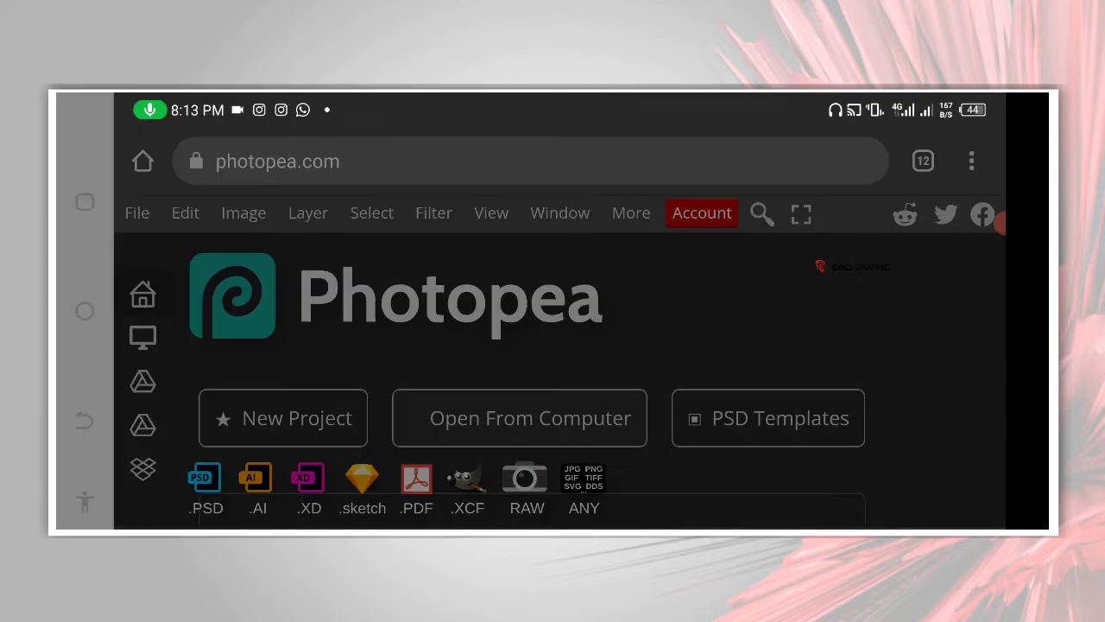
Step: From Photopea's Open From Computer, browse device files and show the linked Google Drive account's folders
click(518, 418)
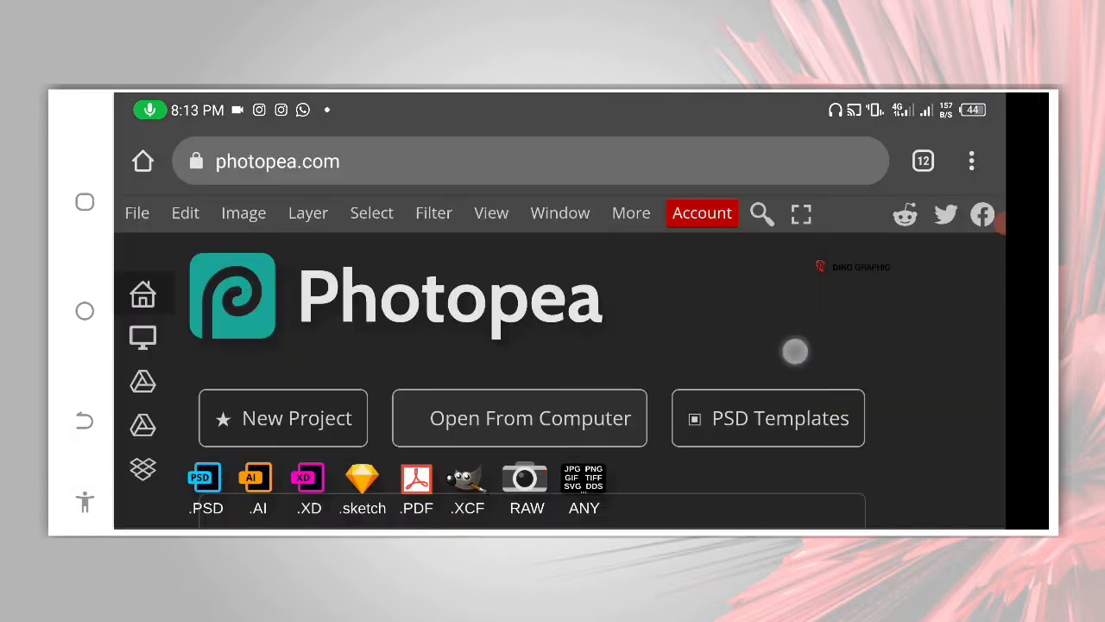
click(531, 416)
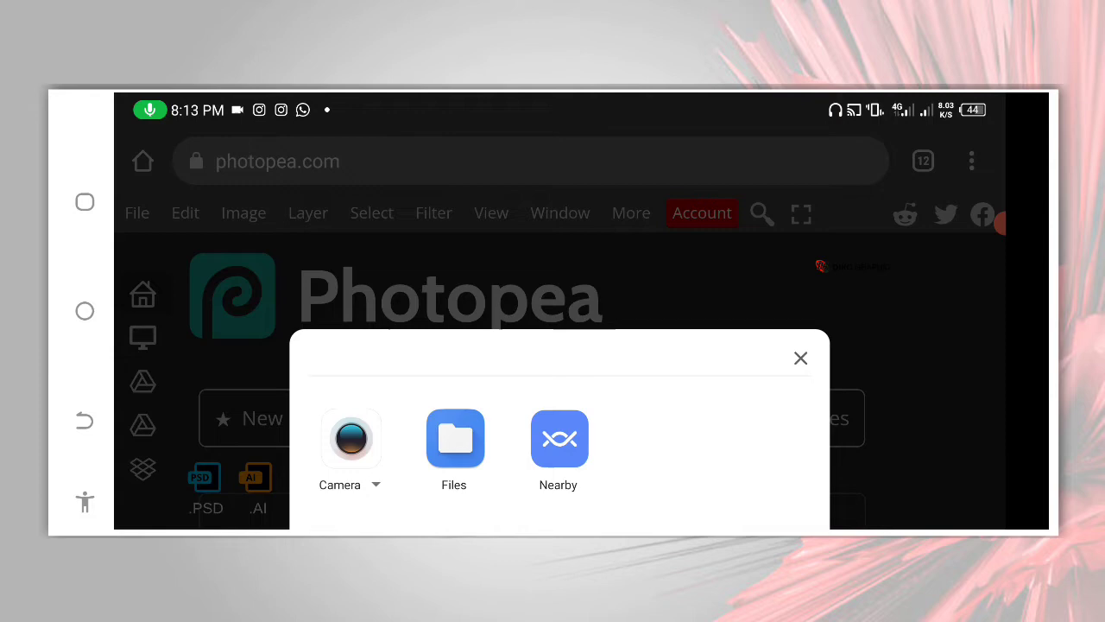
click(454, 439)
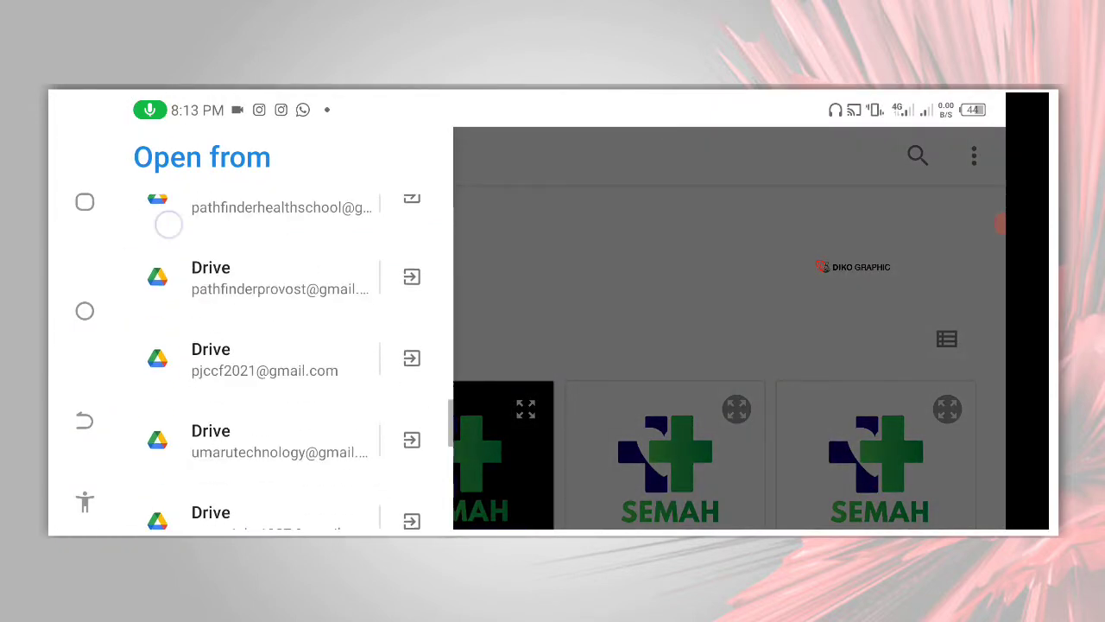
scroll(down, 3)
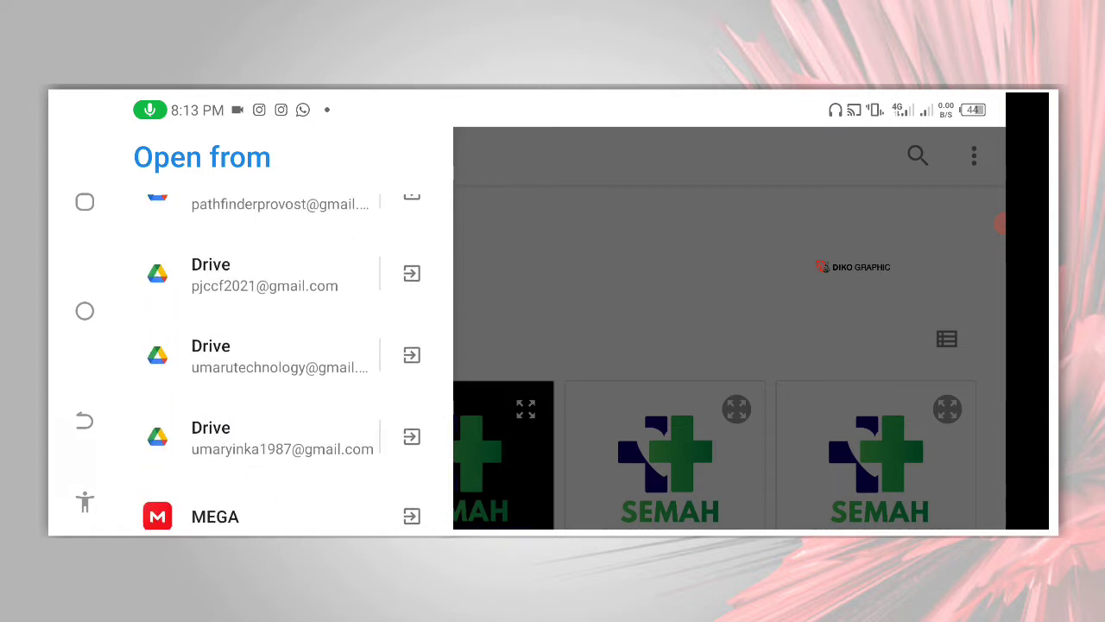
scroll(down, 3)
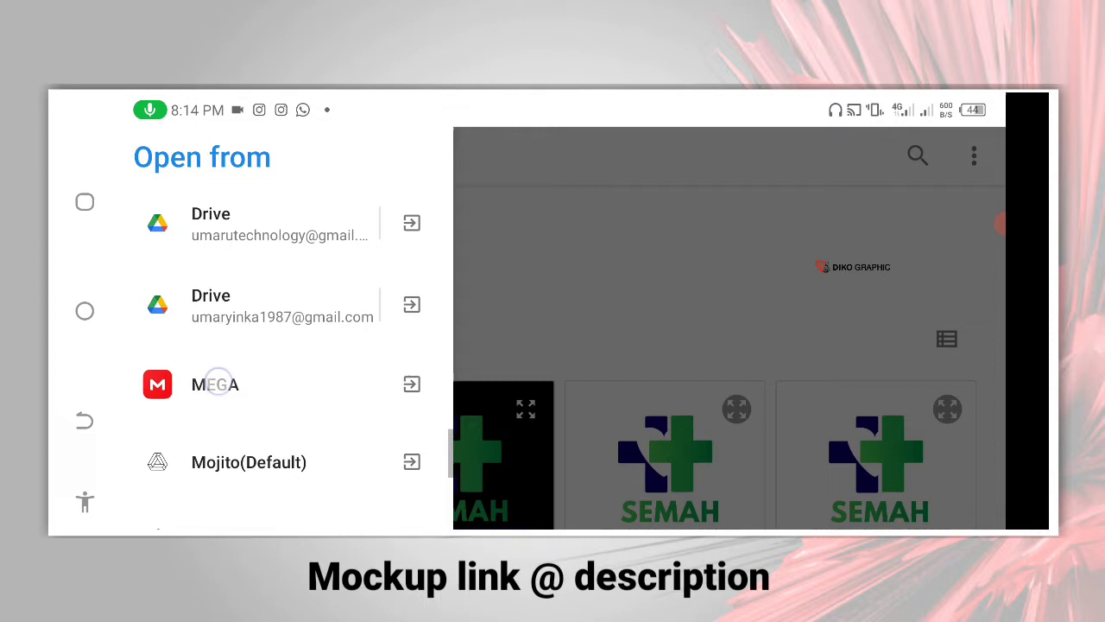
click(283, 304)
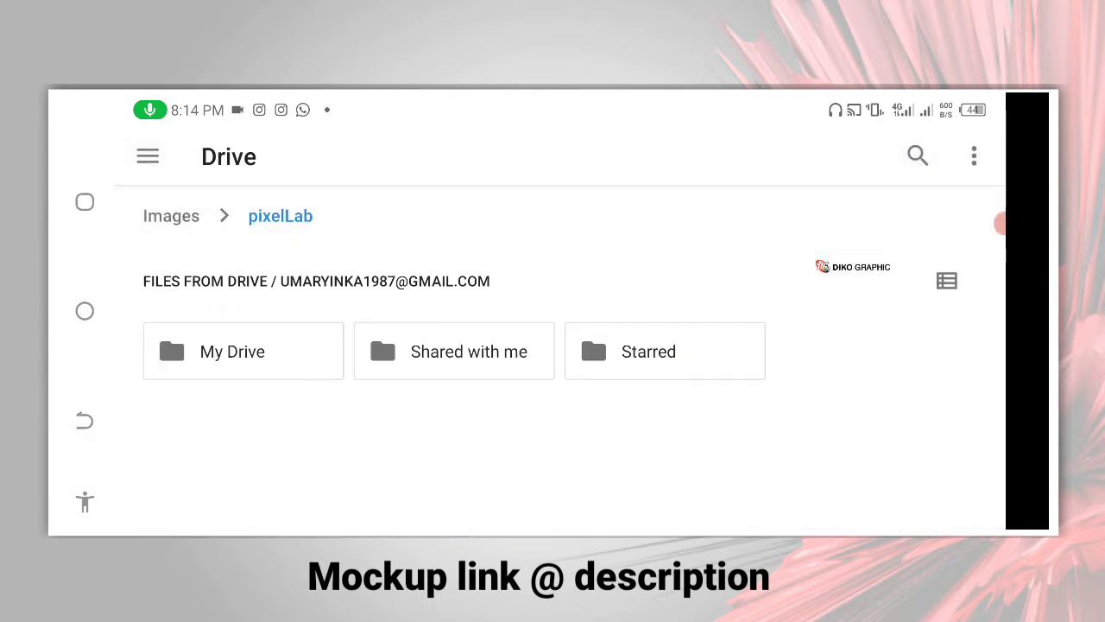
Step: Go into My Drive's premium PSD folder, open '1000 premium mockup' and look through its mockup files
click(242, 351)
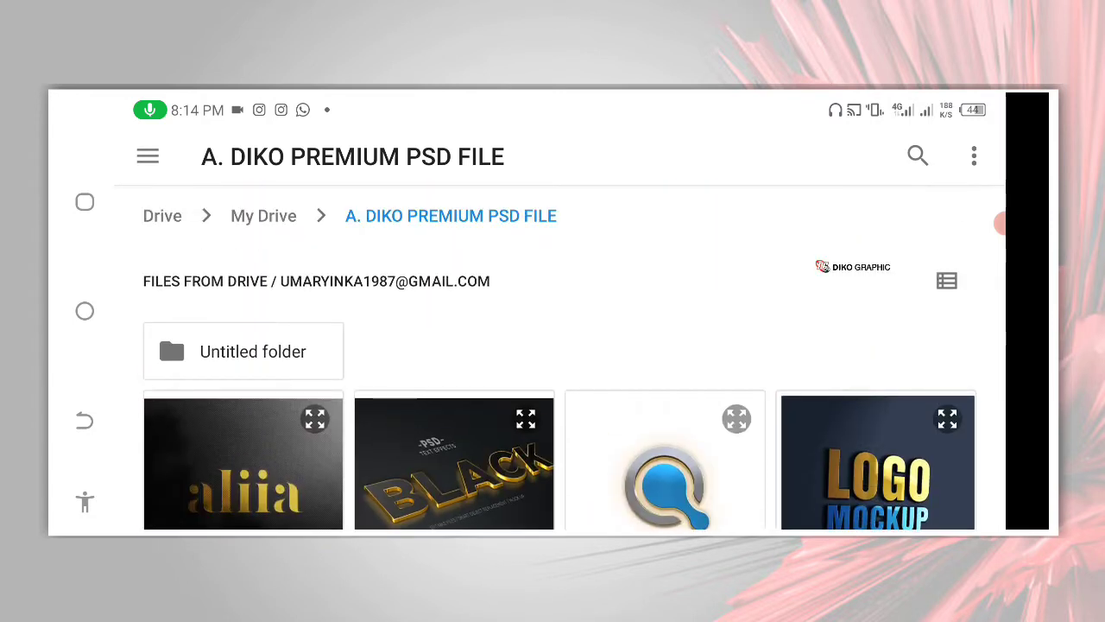
click(162, 214)
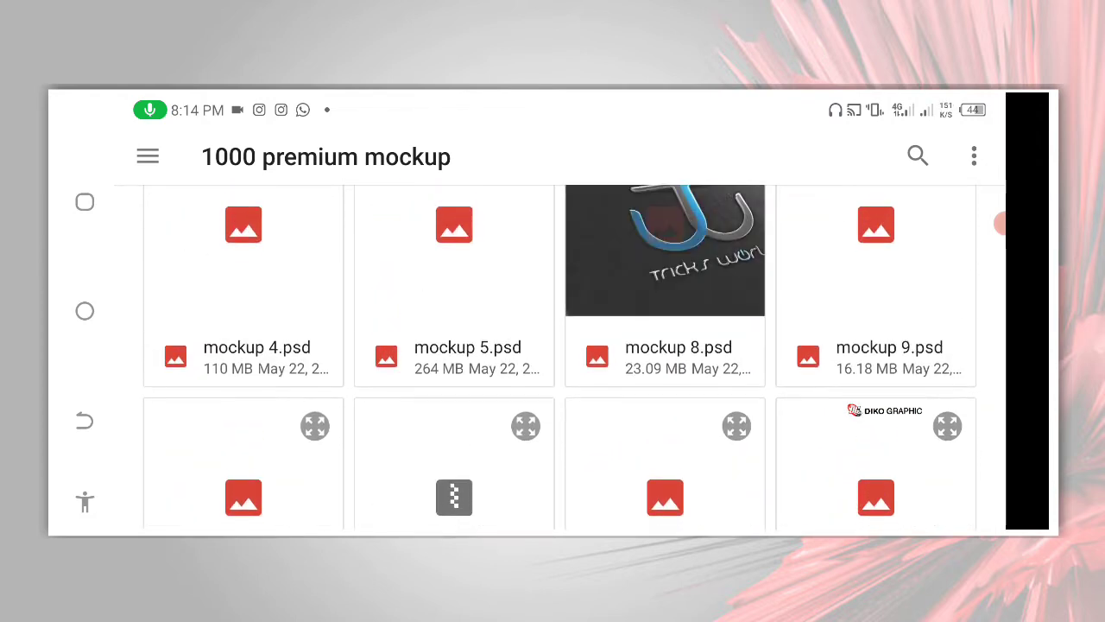
scroll(down, 3)
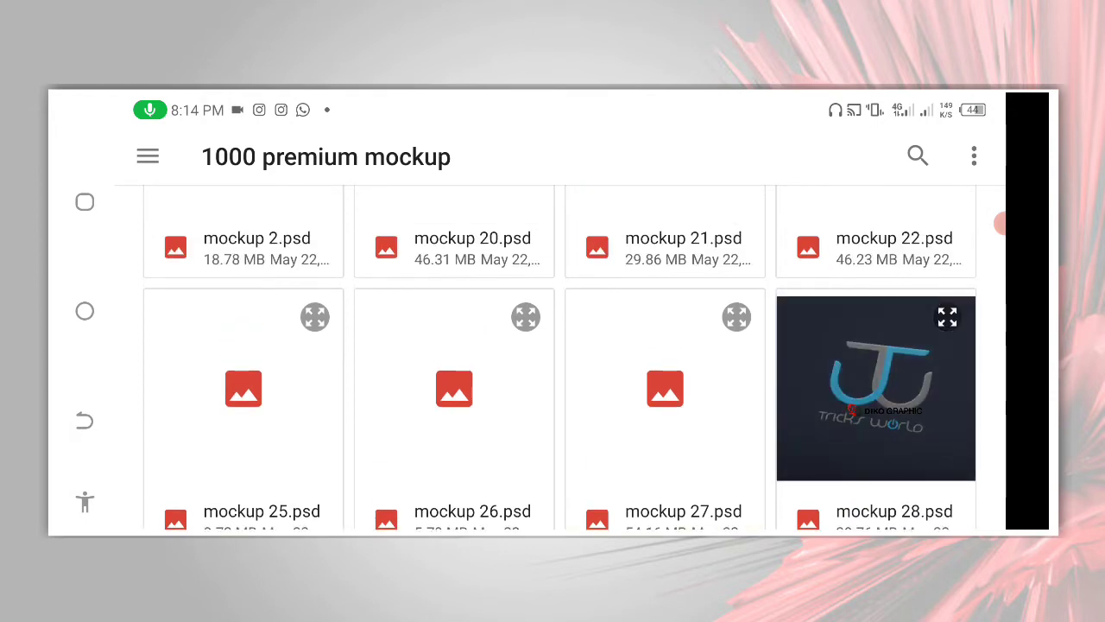
scroll(down, 3)
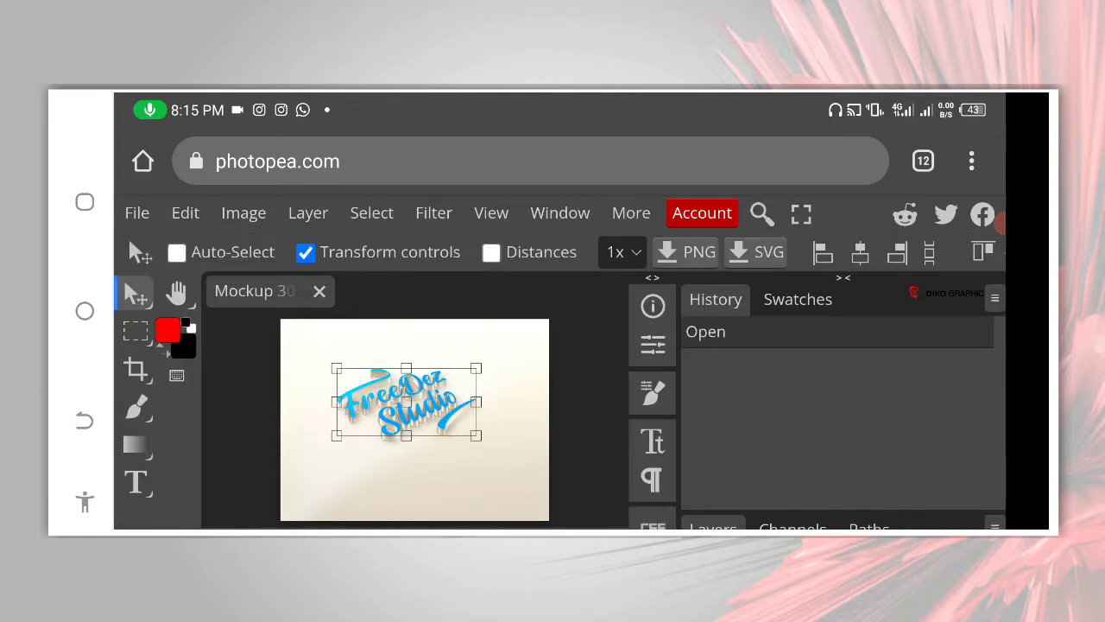
Step: Scroll the Drive listing to pick the 3D text mockup PSD with the blue FreeDez Studio logo
scroll(down, 3)
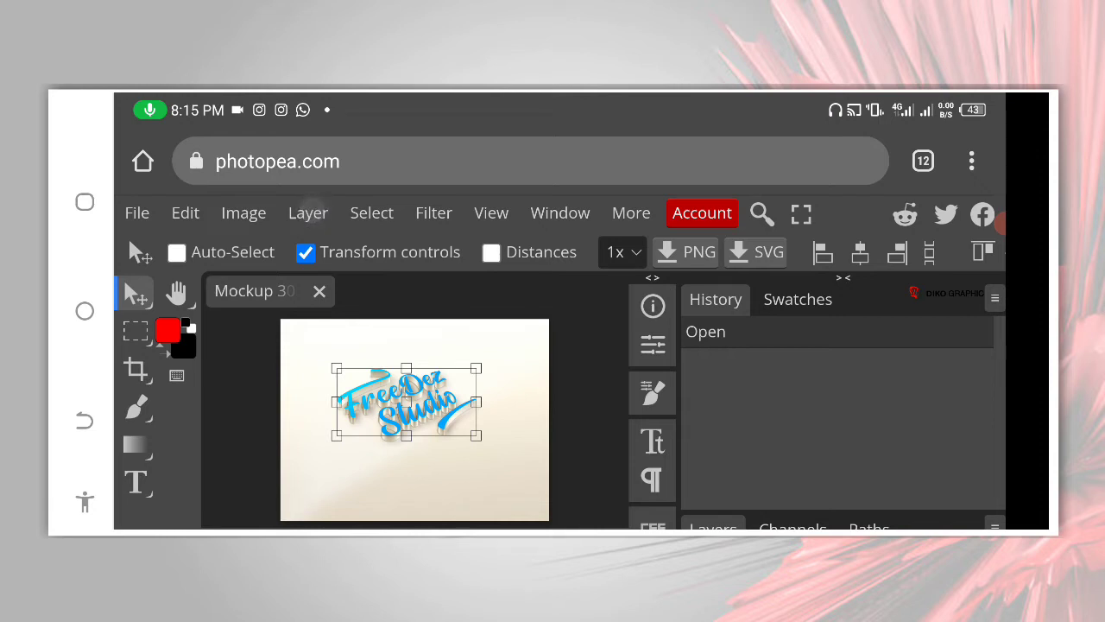
Step: Open the logo layer's smart object as its own document via Layer > Smart Object > Open
click(308, 212)
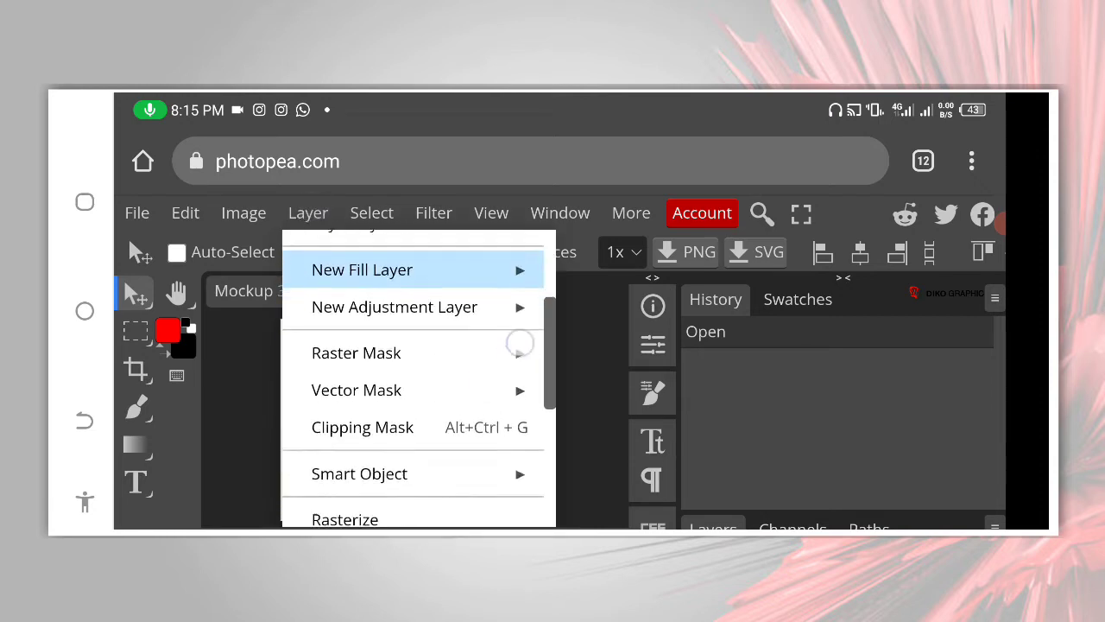
mouse_move(359, 319)
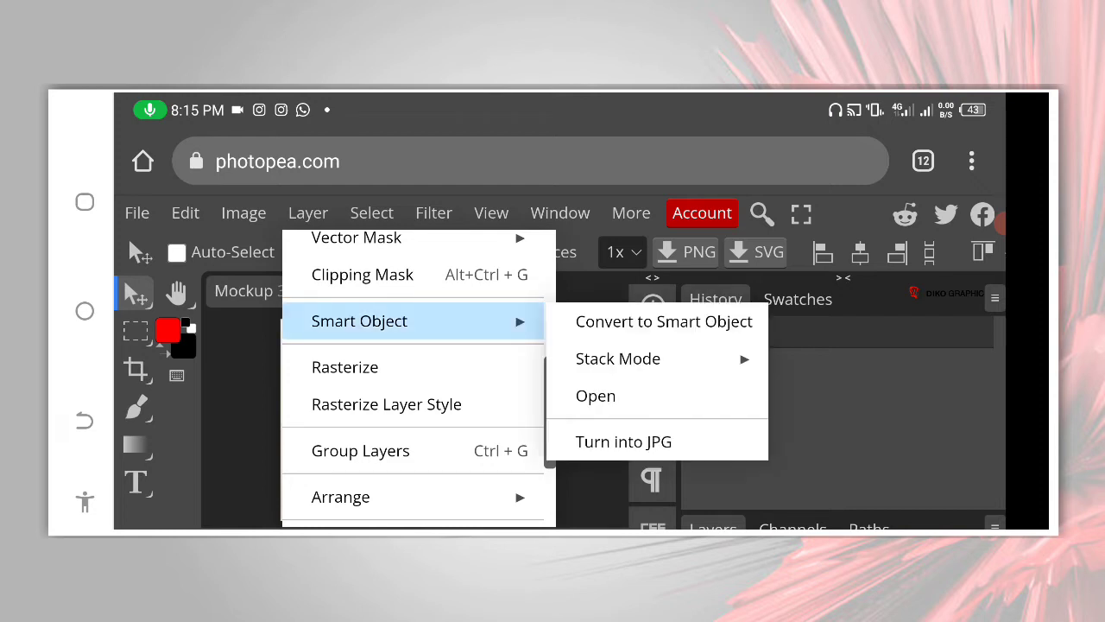
click(596, 396)
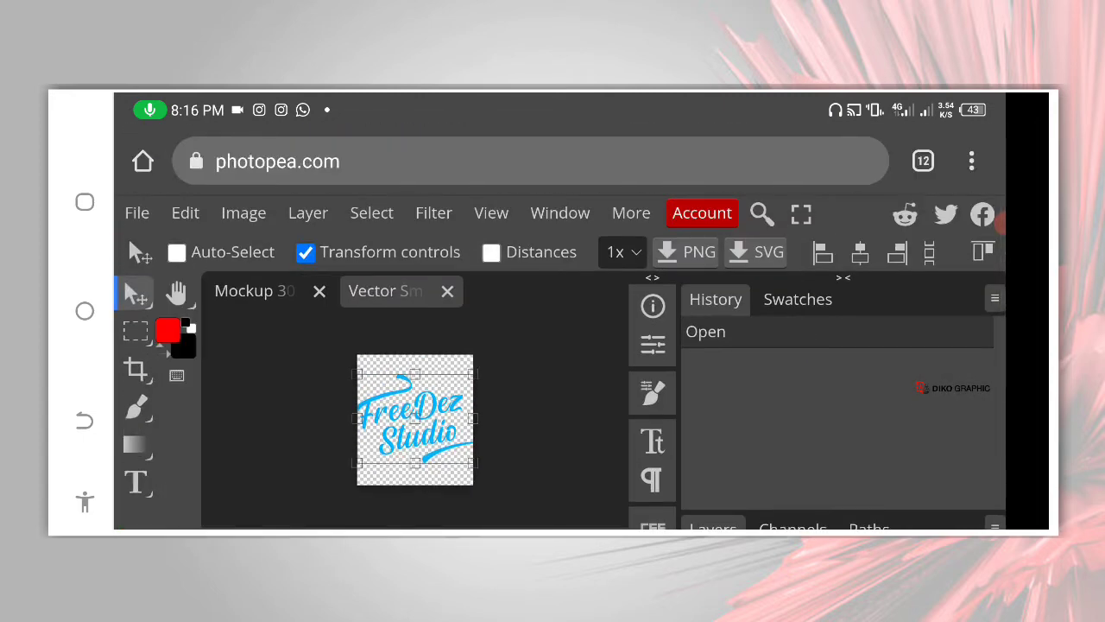
Step: Place the pharmacy logo image into the logo document and resize it over the FreeDez Studio design
click(137, 212)
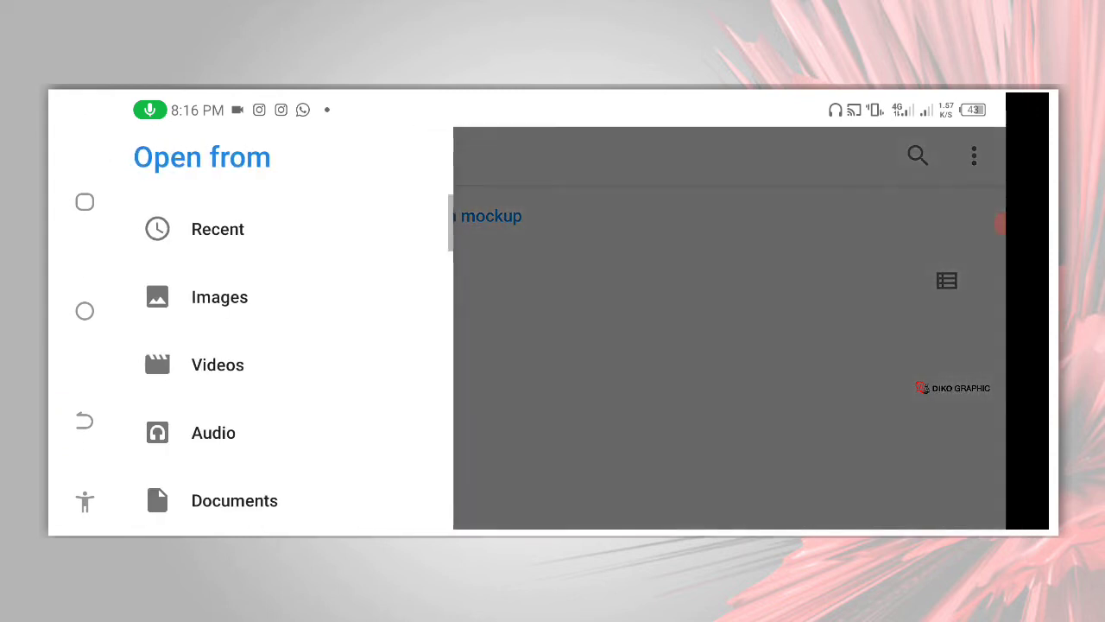
click(220, 297)
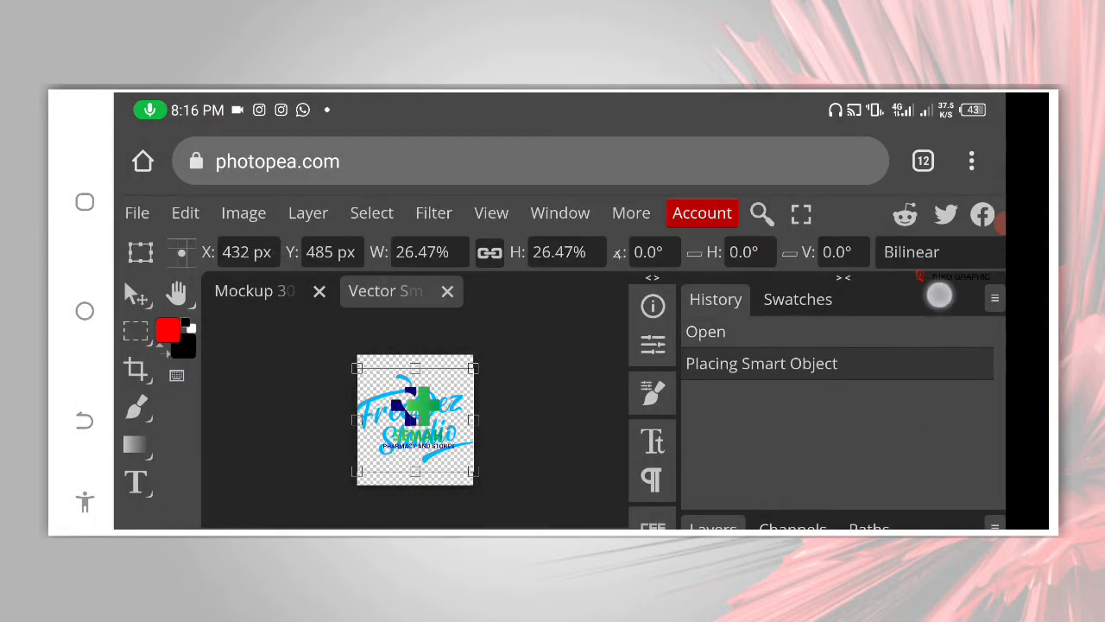
scroll(down, 3)
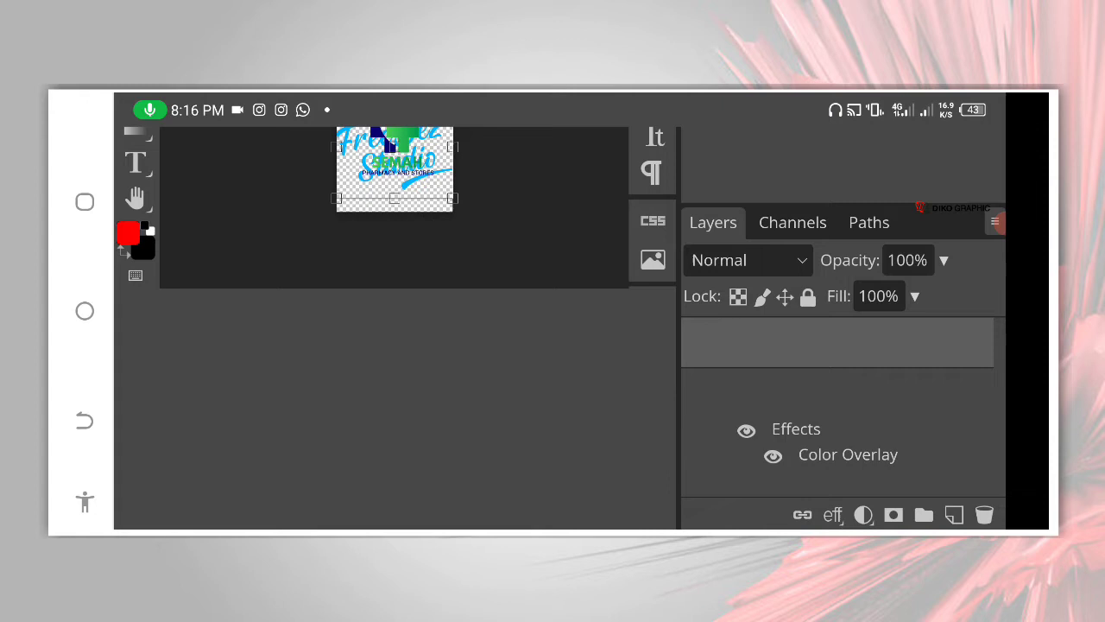
drag(463, 211, 470, 210)
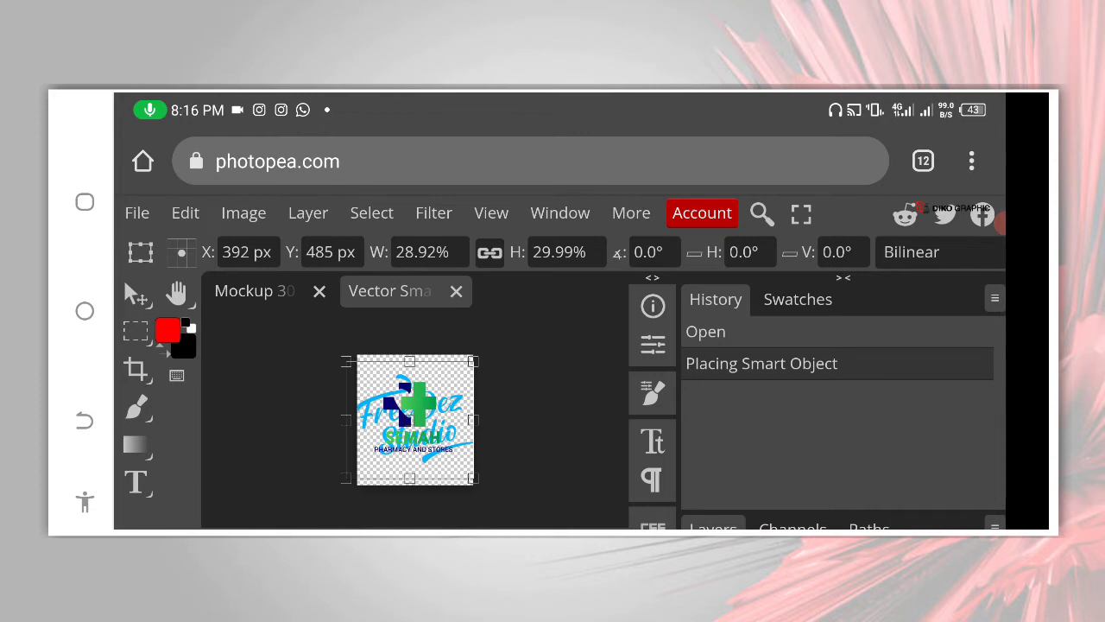
click(308, 213)
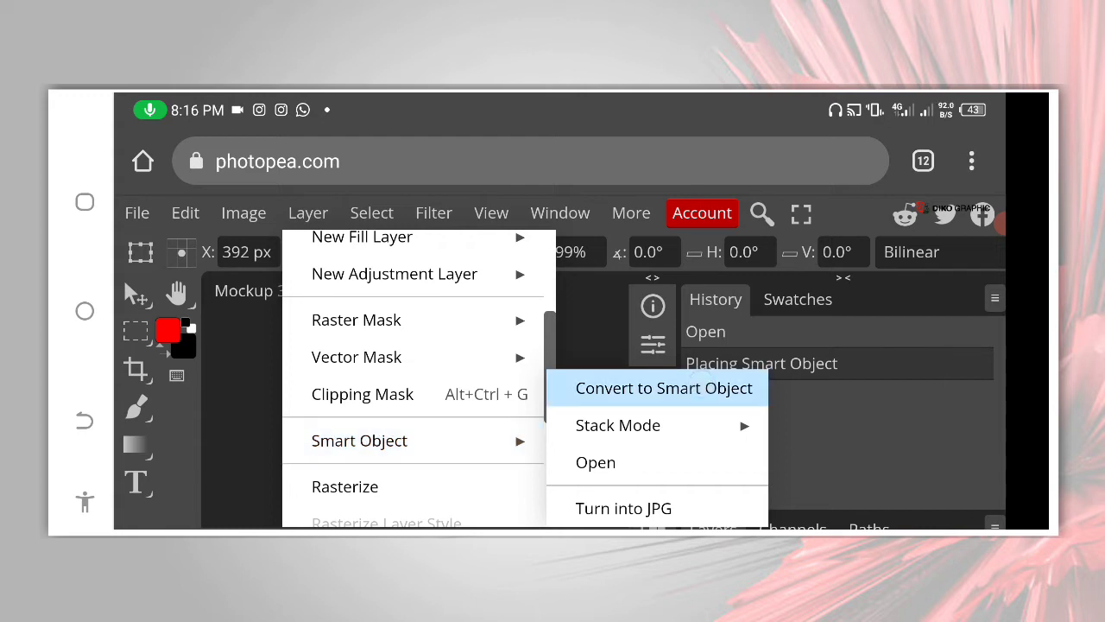
Step: Convert the placed logo to a smart object and save the logo document back into the mockup
click(664, 387)
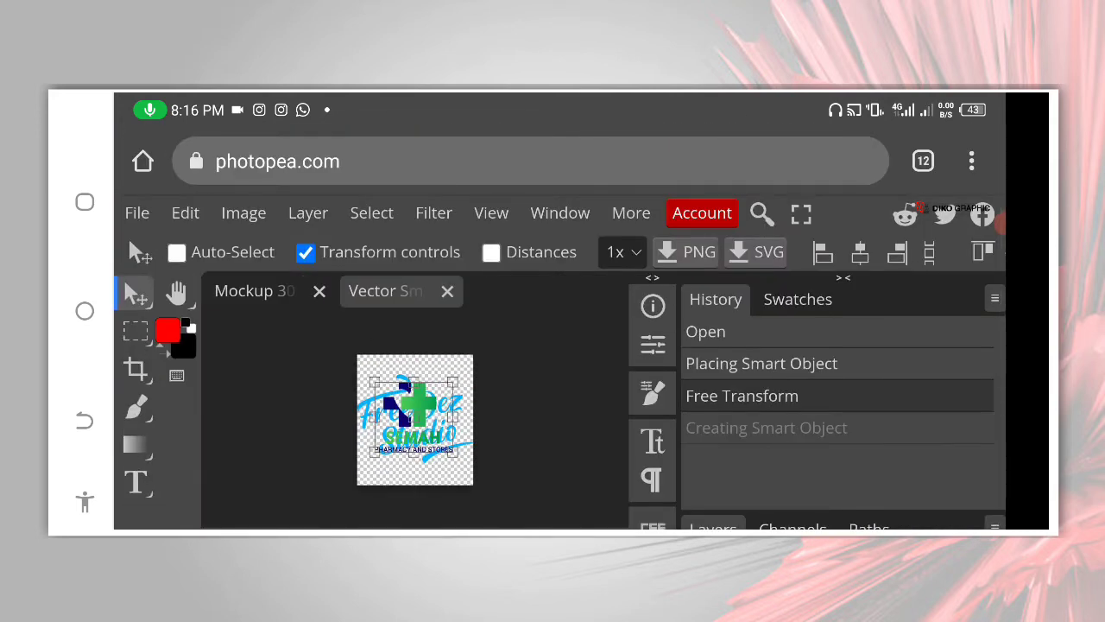
click(136, 213)
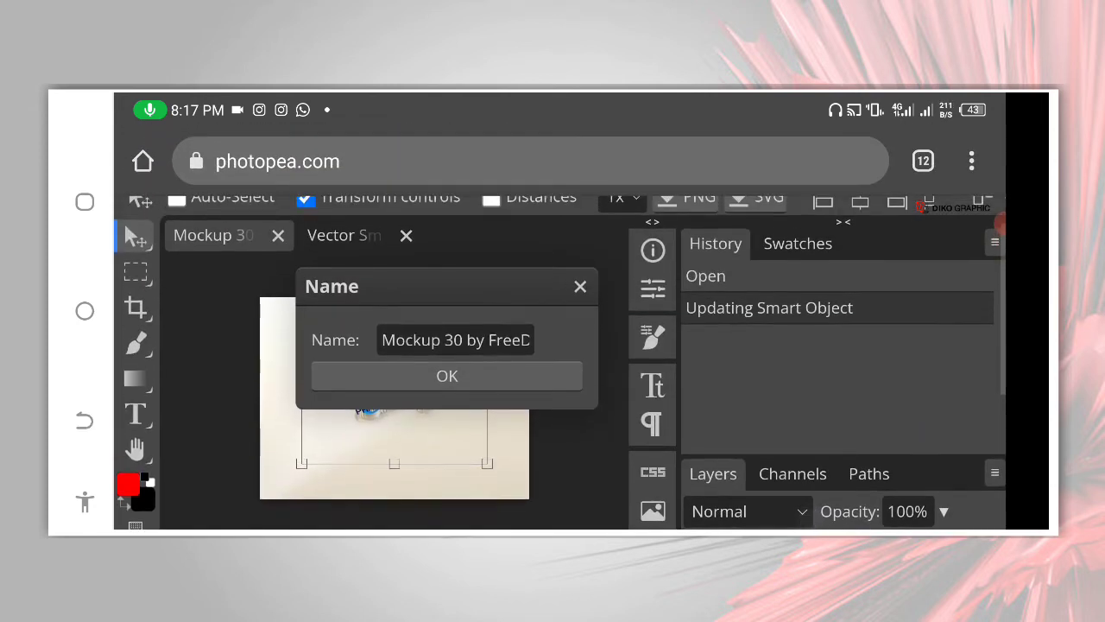
click(446, 375)
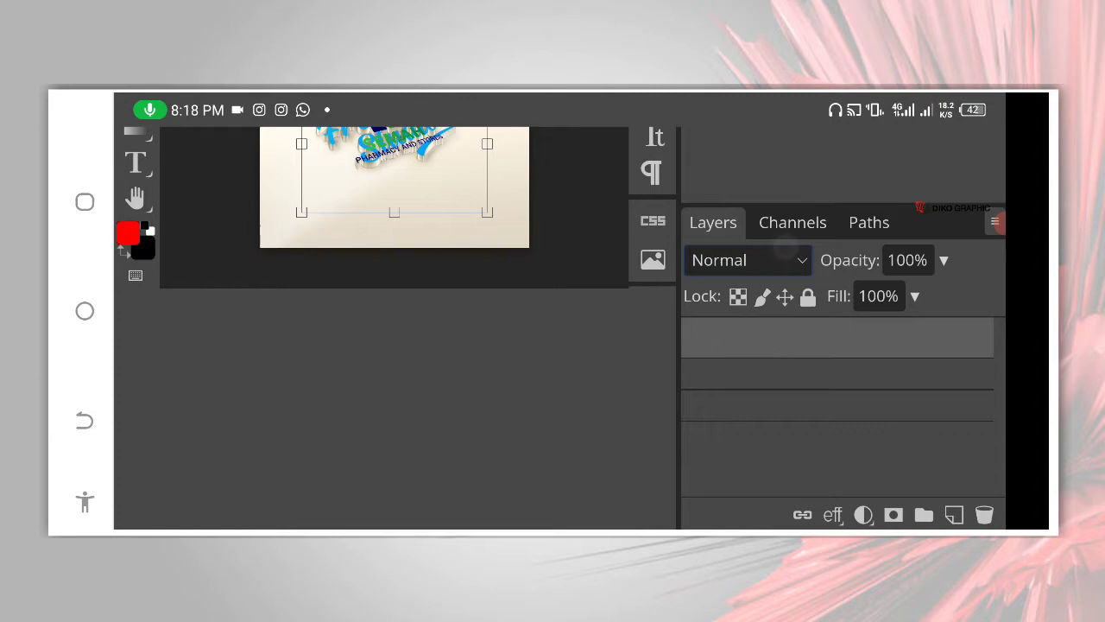
click(746, 259)
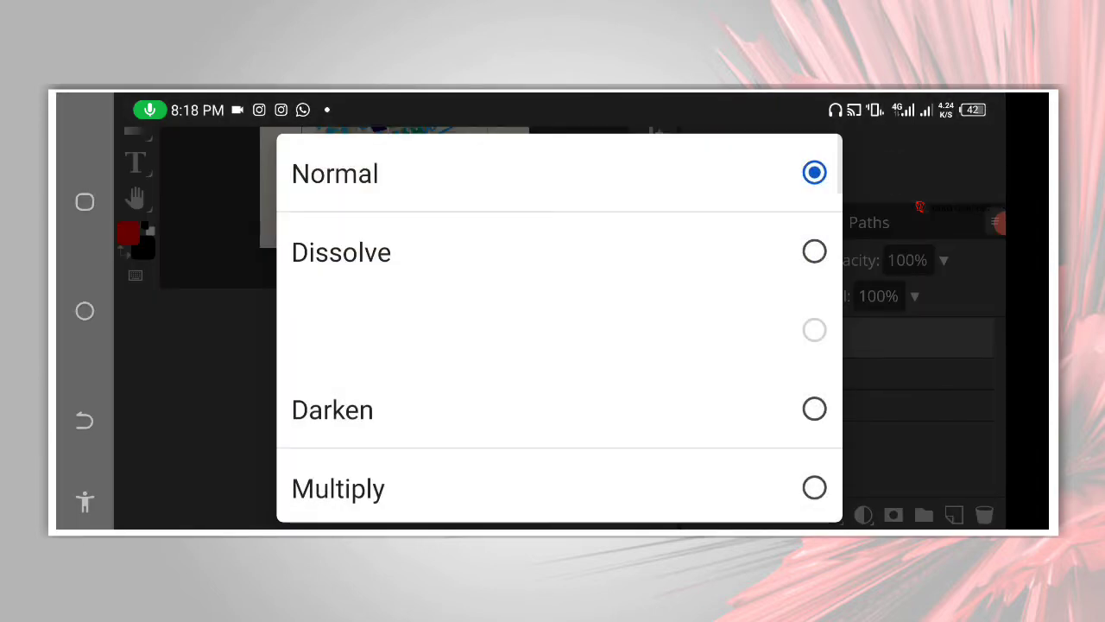
click(335, 173)
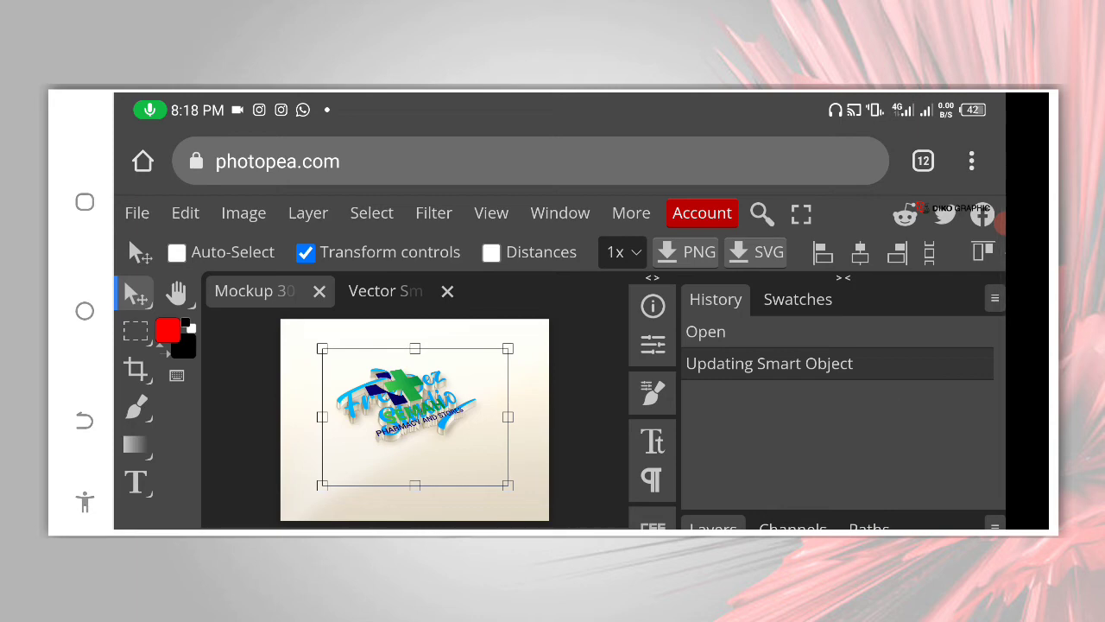
click(308, 213)
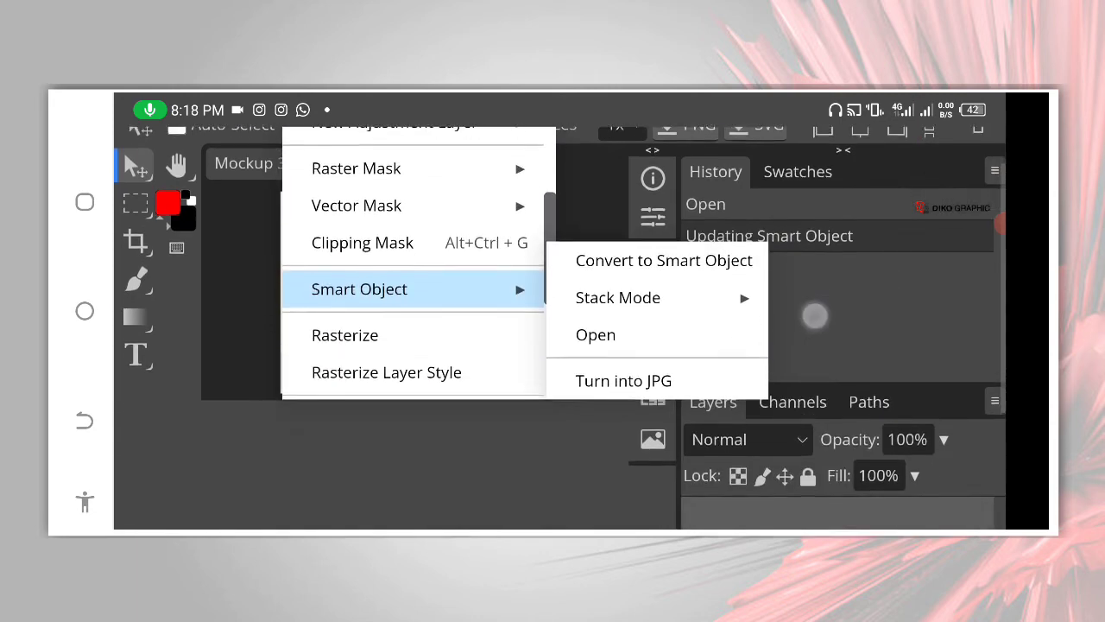
Step: Reopen the logo smart object, reposition the SEMAH Pharmacy and Stores logo and save it back to the mockup
click(595, 335)
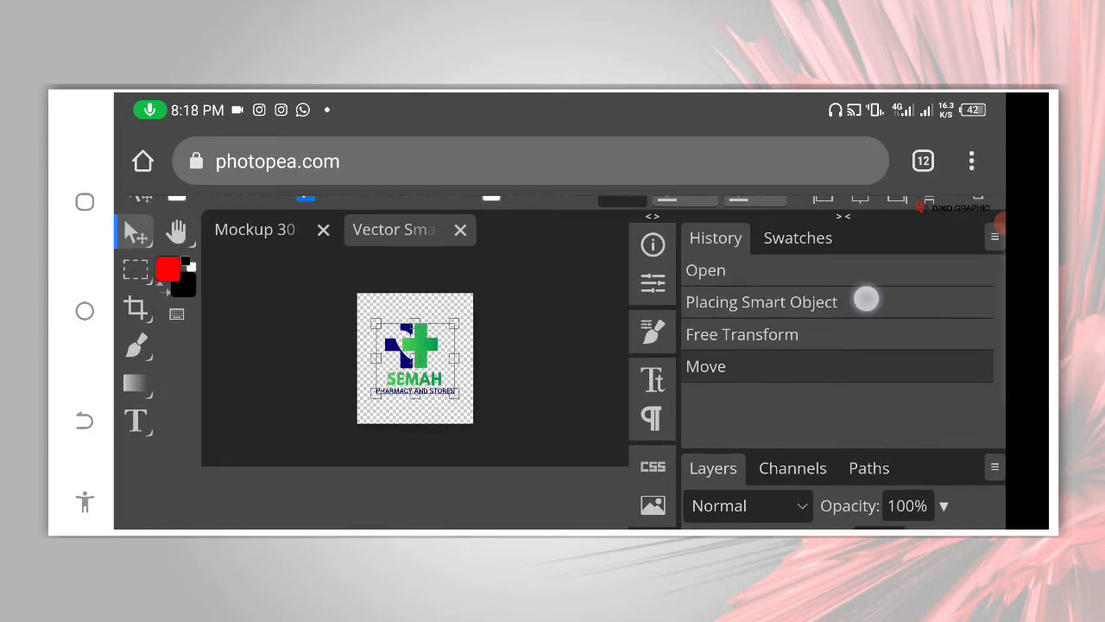
click(136, 212)
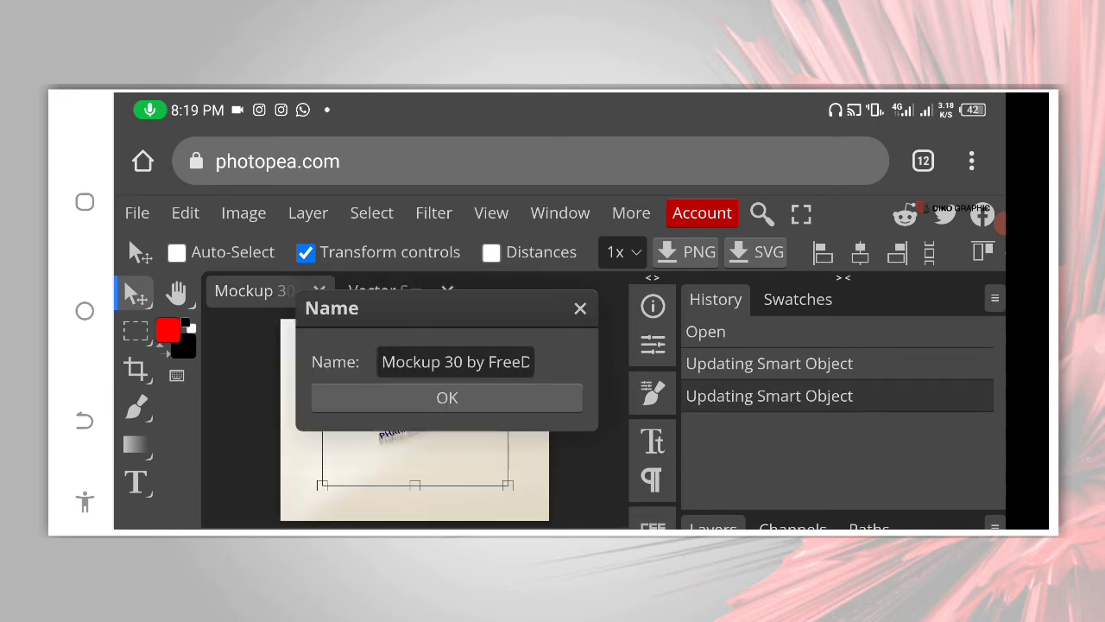
Step: Dismiss the save-name prompt and view the finished 3D SEMAH mockup in the Mockup 30 tab
click(445, 397)
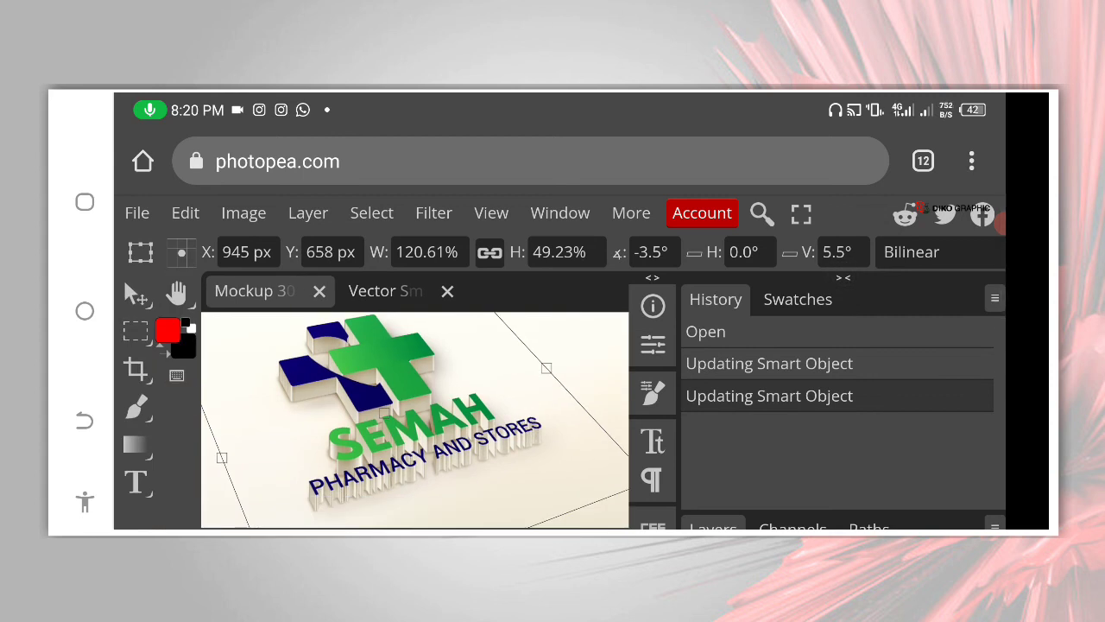
click(136, 213)
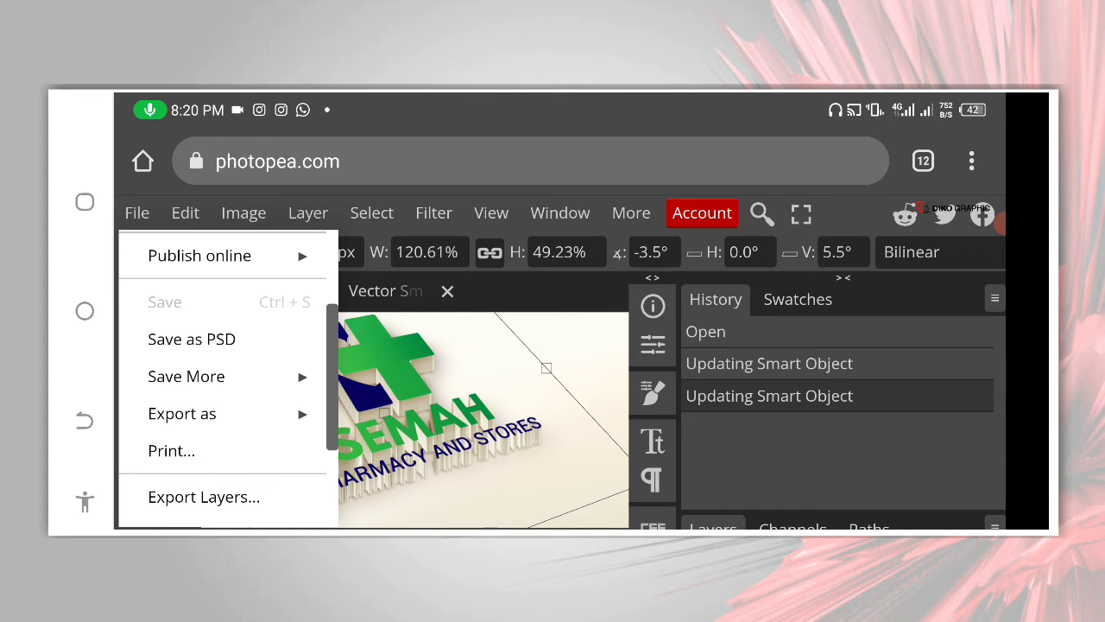
Step: Export the mockup as a 2000×1500 PNG at 100% quality and download it to the device
click(183, 414)
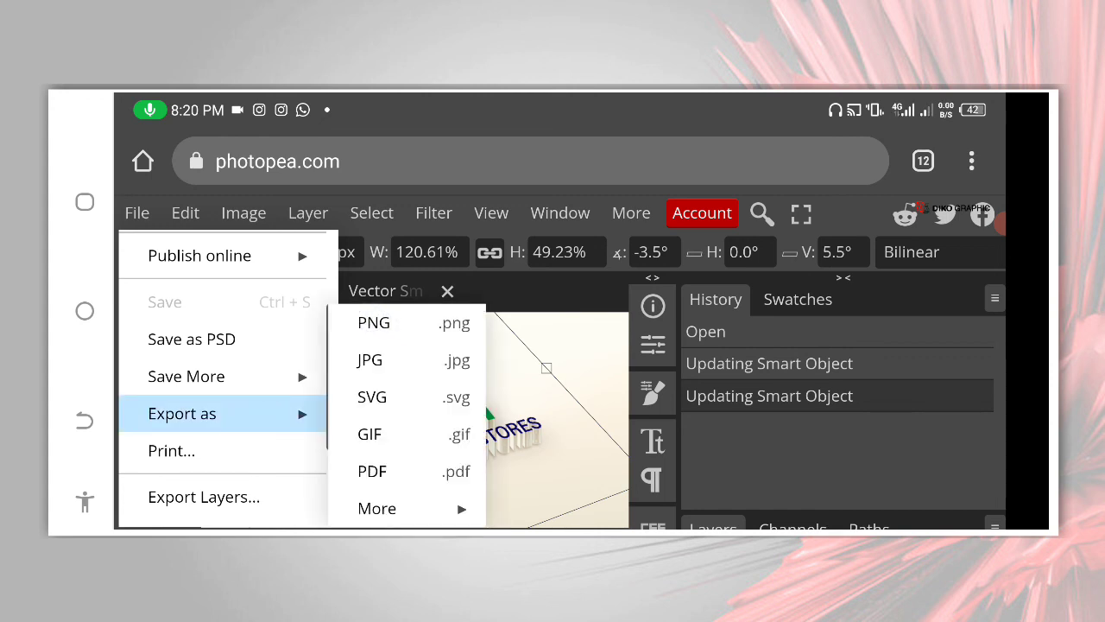
click(373, 323)
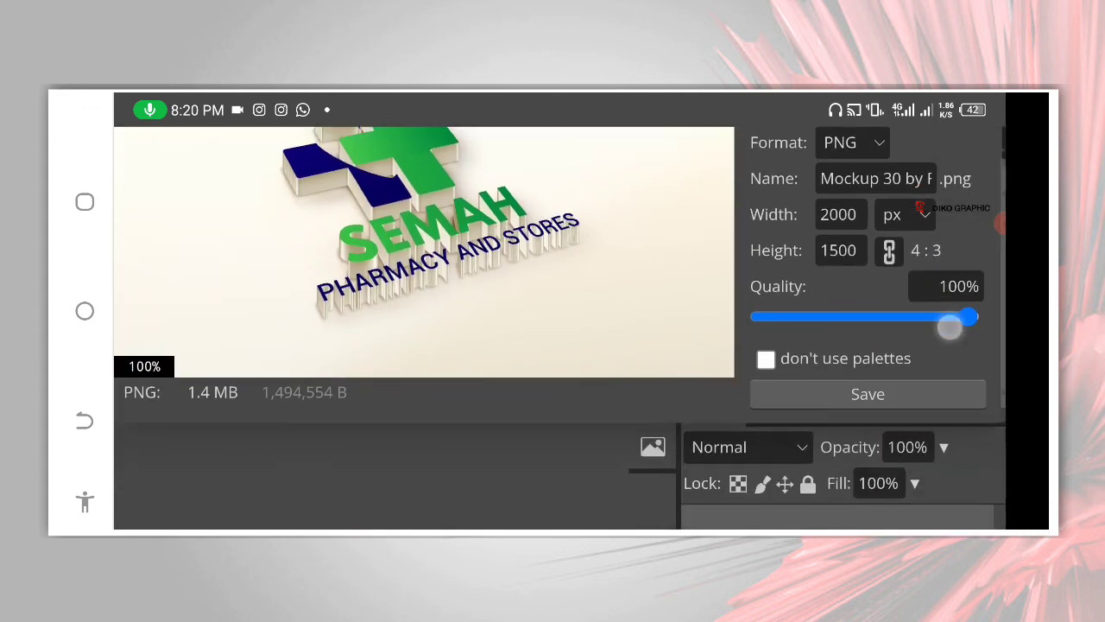
click(867, 394)
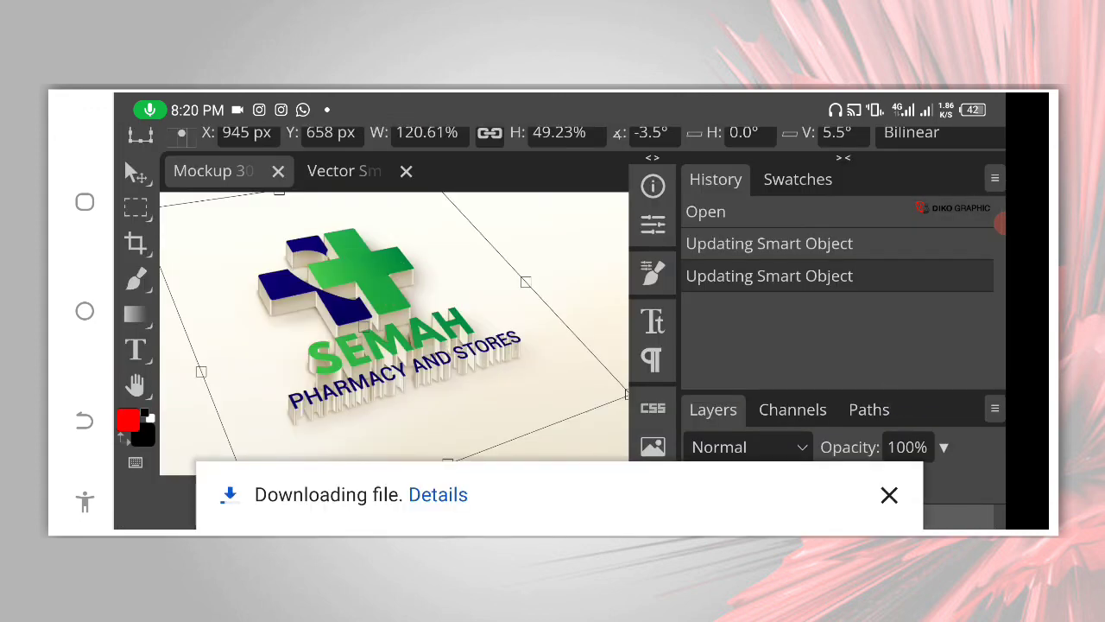